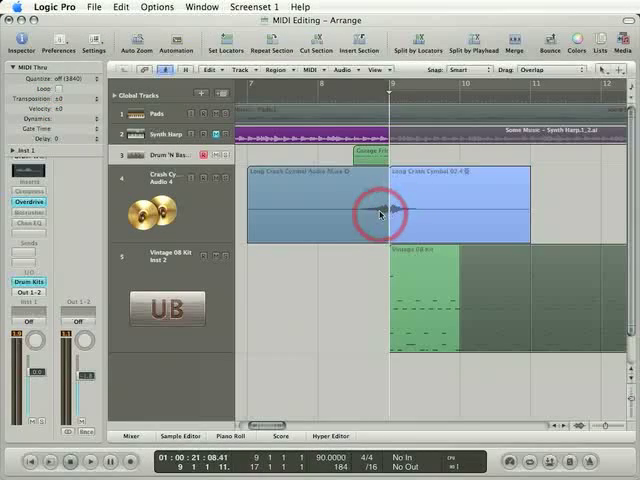
mouse_move(422, 212)
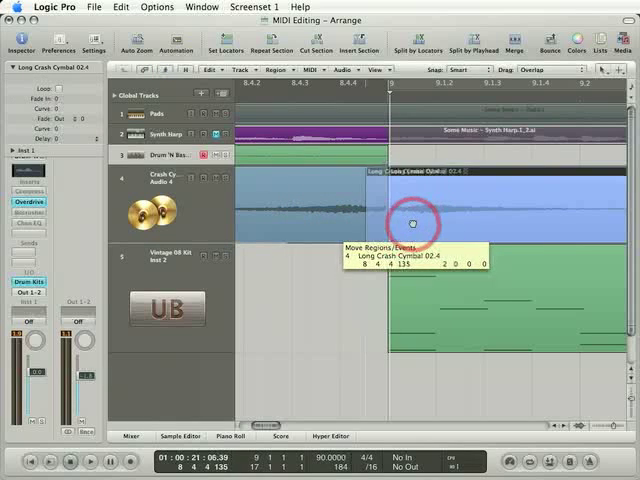
Step: Drag the Long Crash Cymbal 02.4 region to a later position on the Crash track
drag(410, 220, 336, 218)
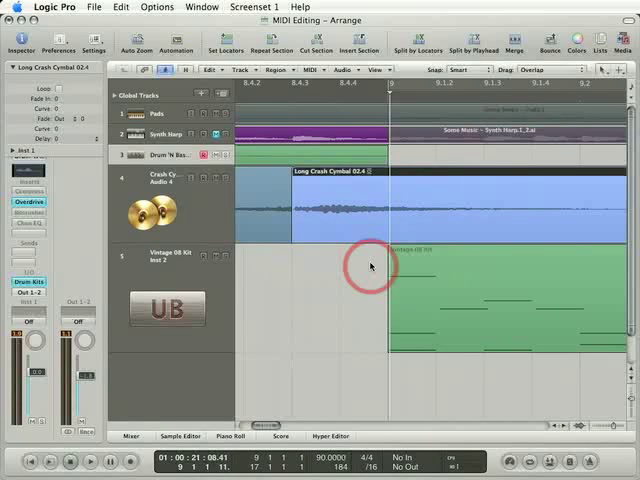
mouse_move(336, 232)
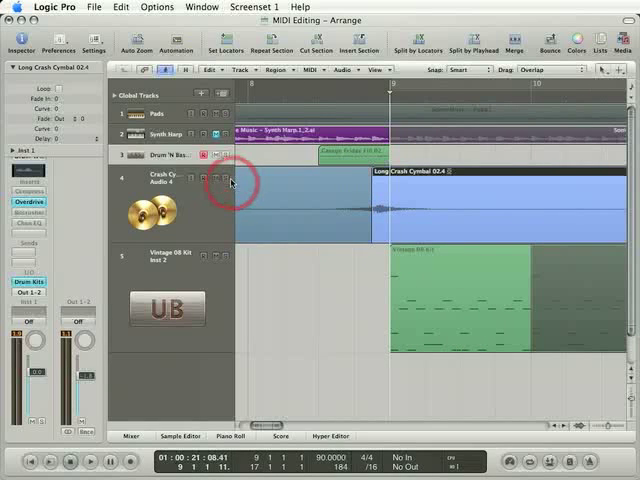
click(244, 92)
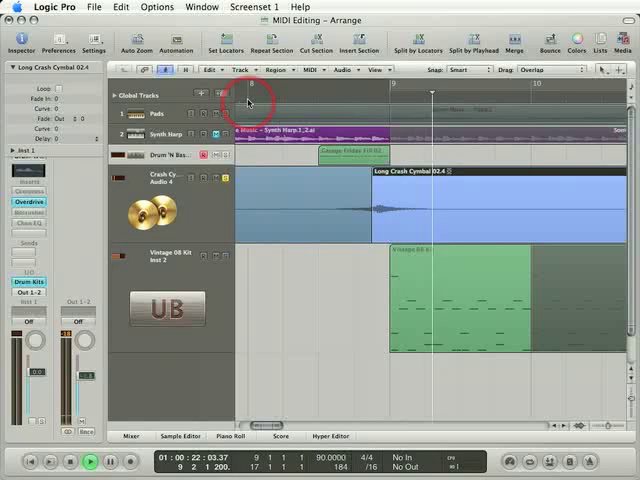
Step: Choose the Crossfade Tool and crossfade the overlap between the two cymbal regions
click(248, 104)
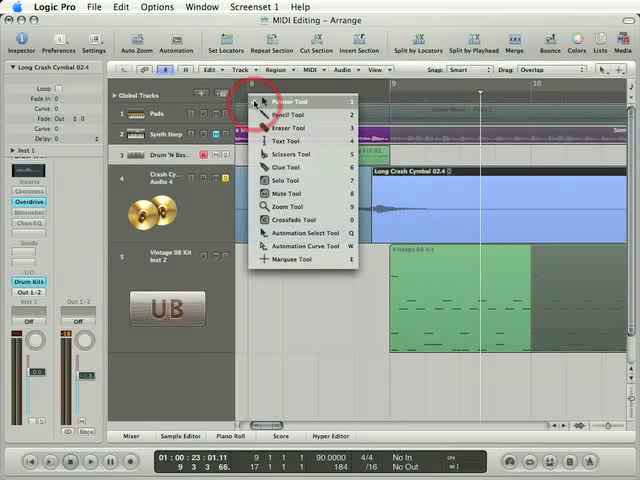
mouse_move(290, 216)
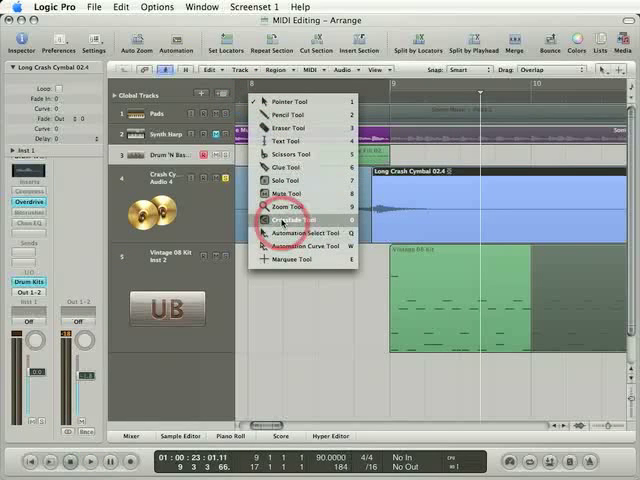
click(290, 218)
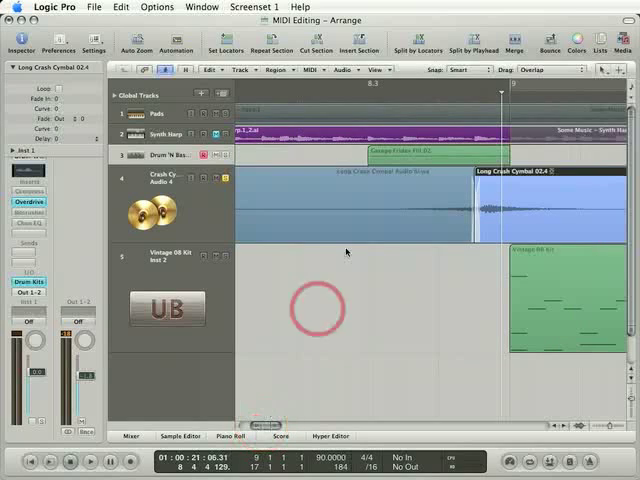
click(400, 100)
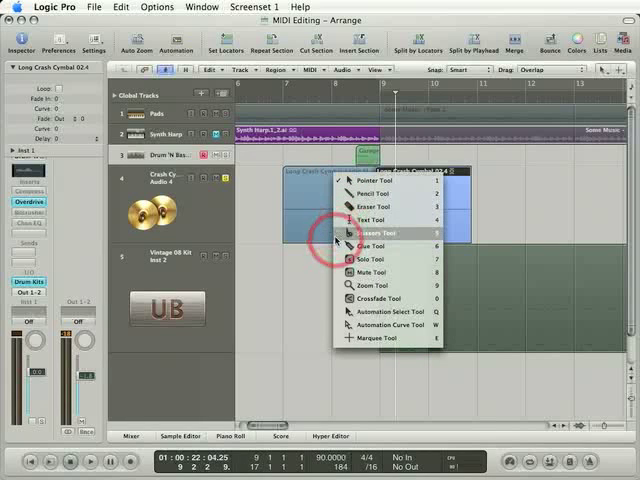
Step: Choose the Glue Tool from the Arrange toolbar's Tool menu
click(372, 240)
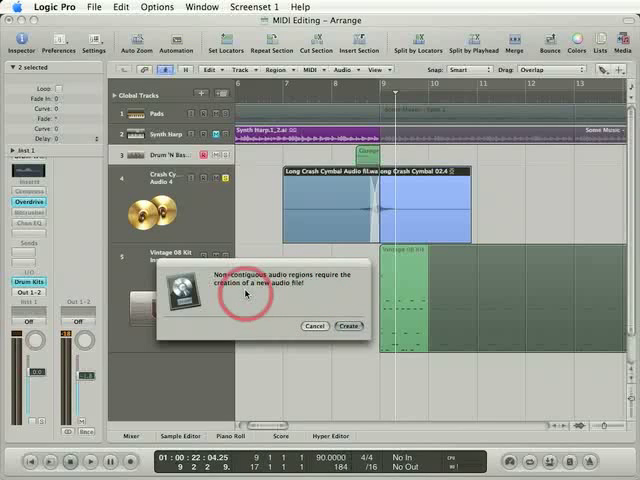
mouse_move(304, 286)
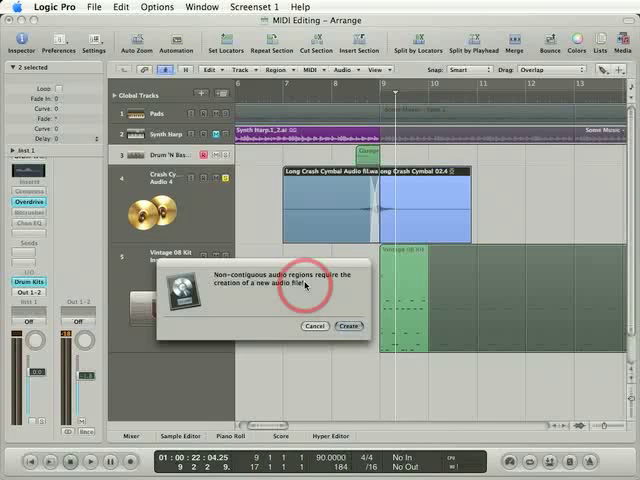
mouse_move(356, 188)
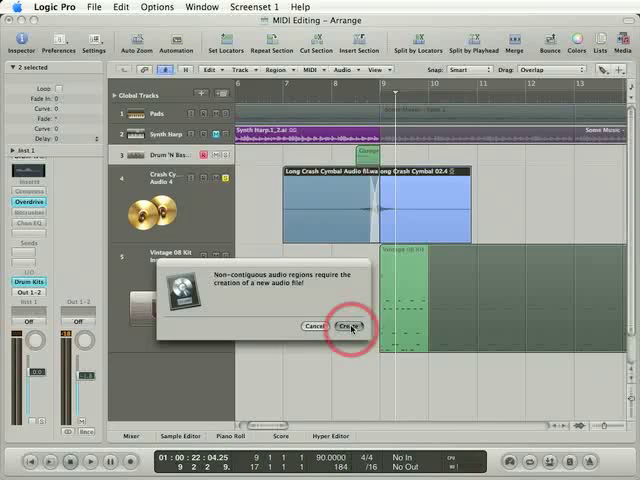
Step: Confirm Create in the alert to glue the regions into a new audio file
click(346, 328)
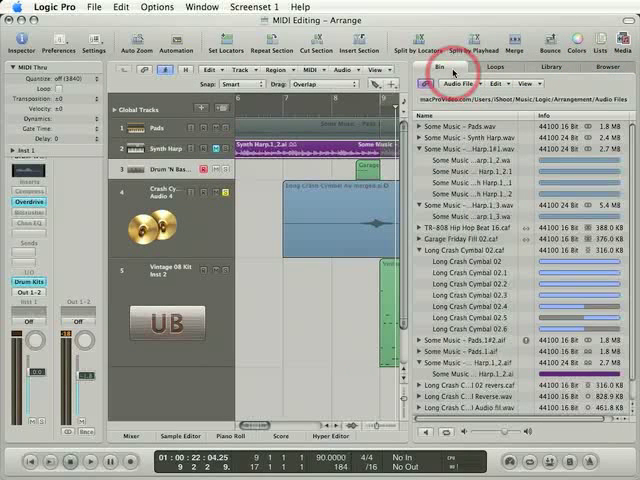
Step: Scroll the Audio Bin to its last entries showing the merged crash cymbal file
scroll(down, 3)
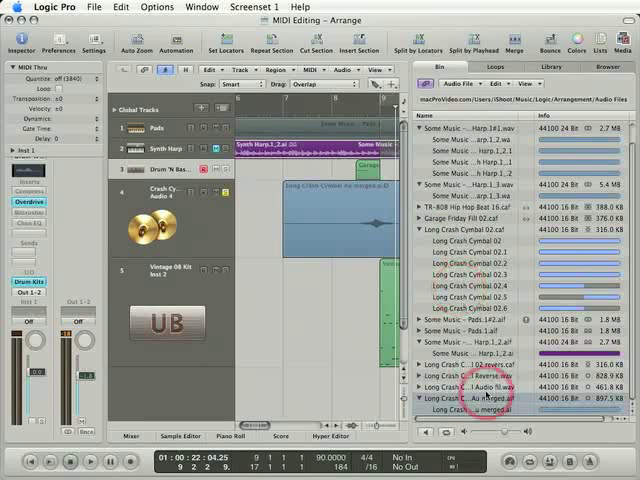